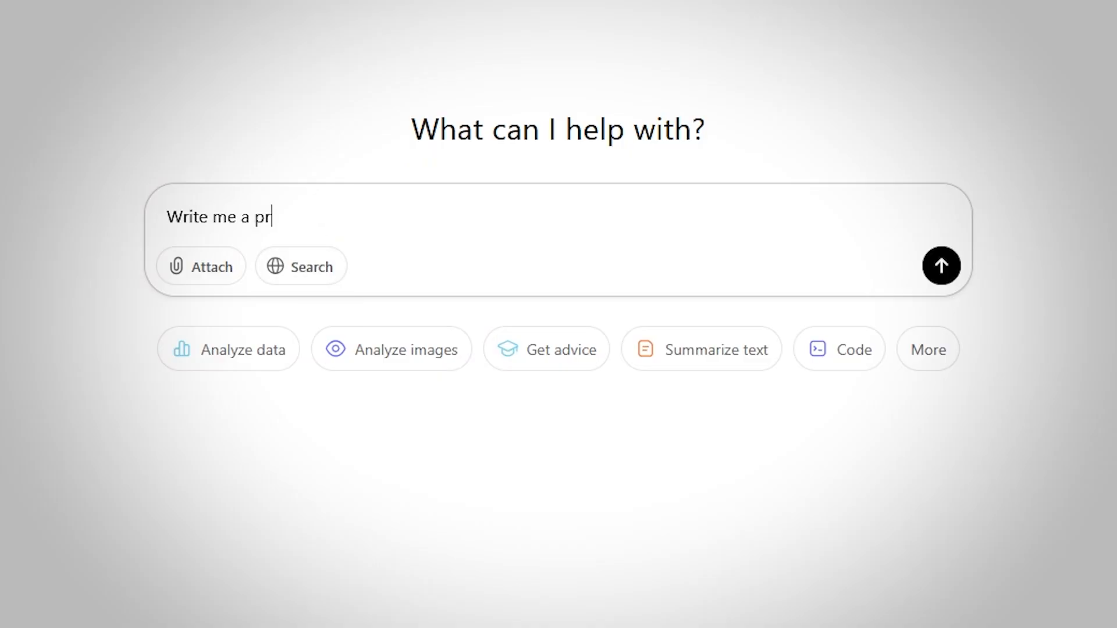
Step: Ask ChatGPT: 'Write me a program to convert SPL to ESQL using Python'
text(ogram to con)
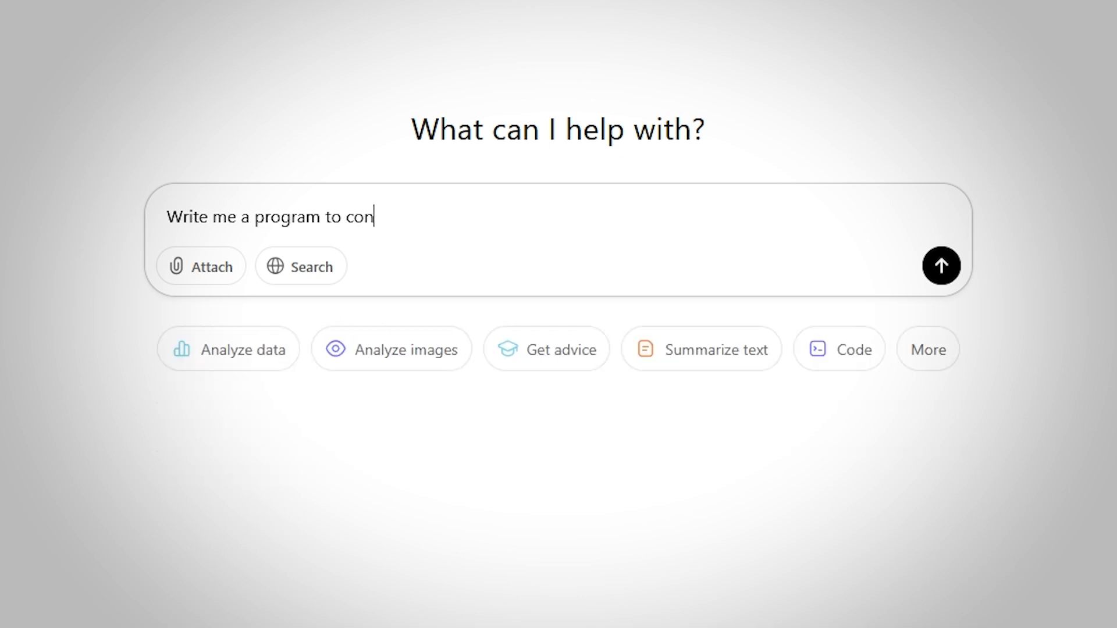
text(vert SPL to ES)
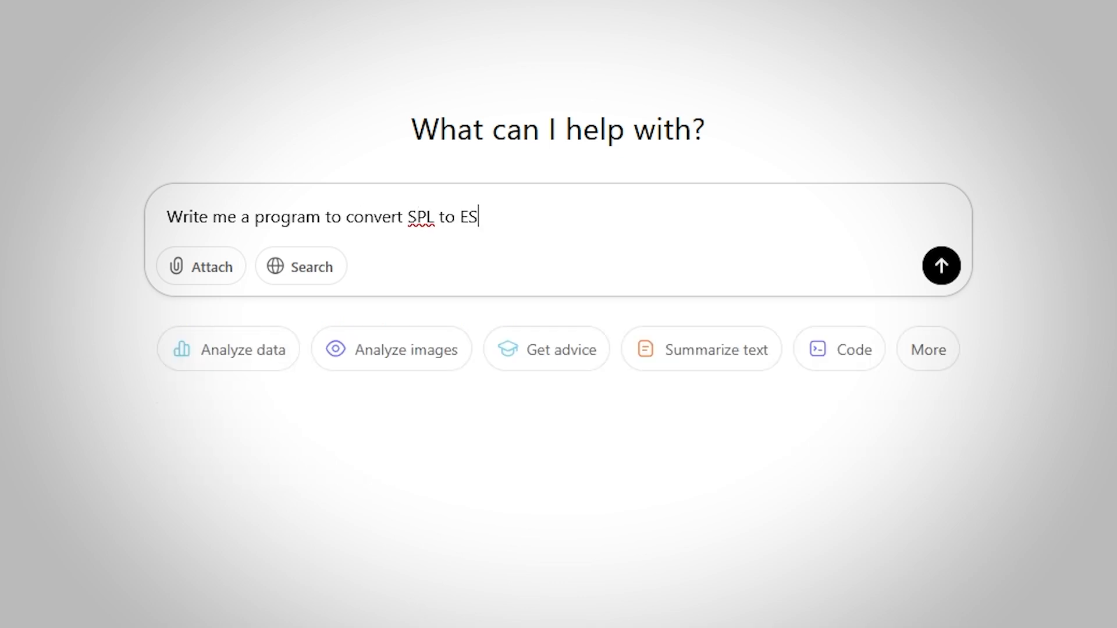
text(QL usi)
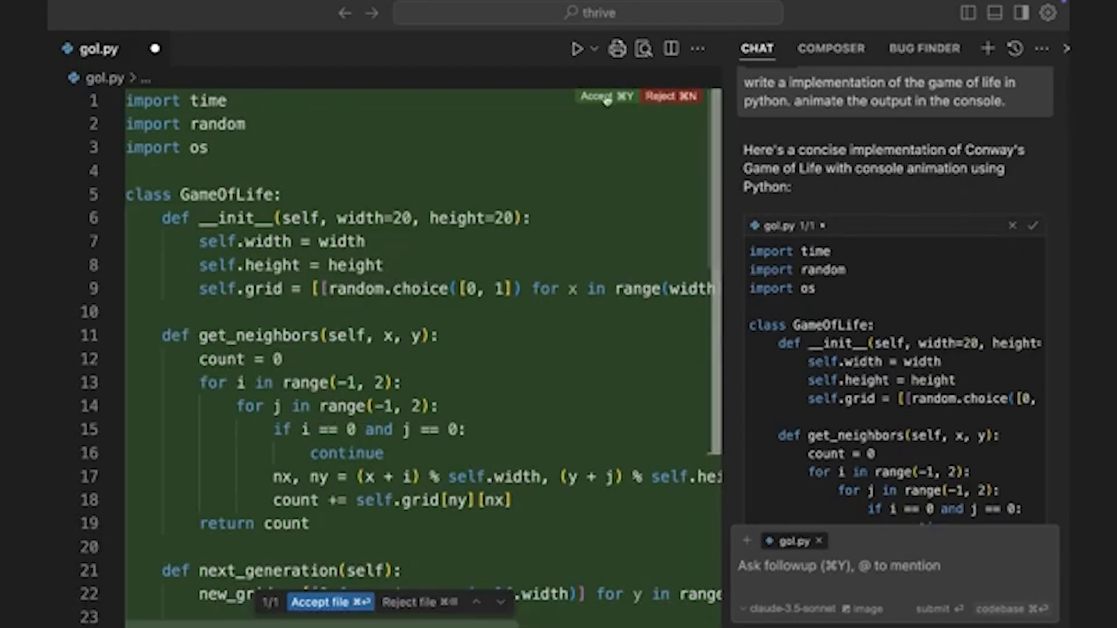
Step: Accept the generated Game of Life code into gol.py and bring up the terminal panel
click(605, 96)
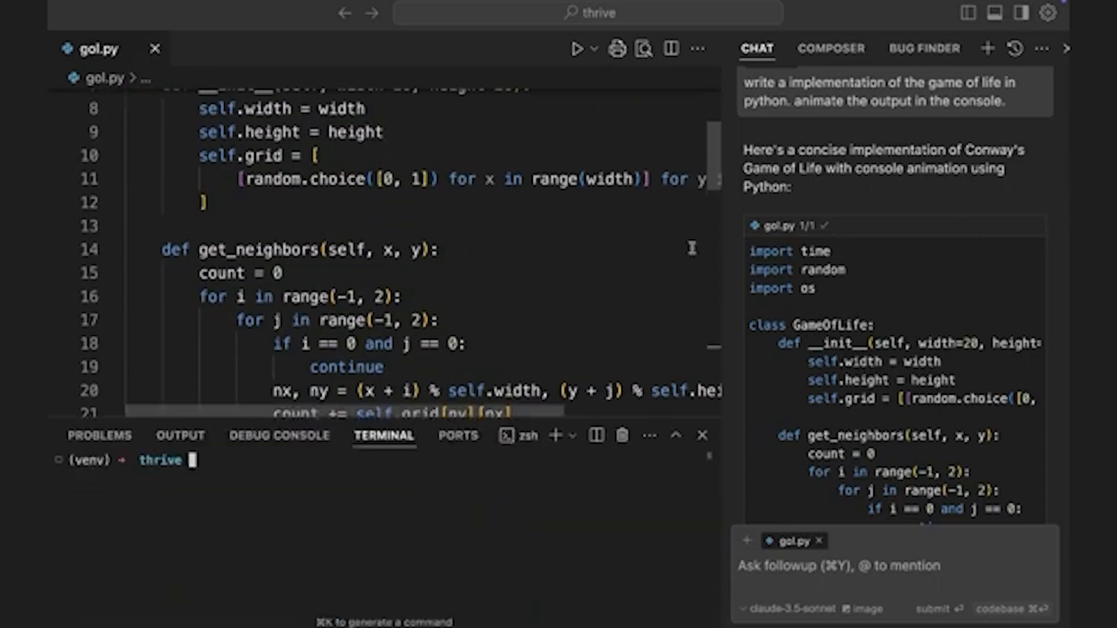
click(1020, 12)
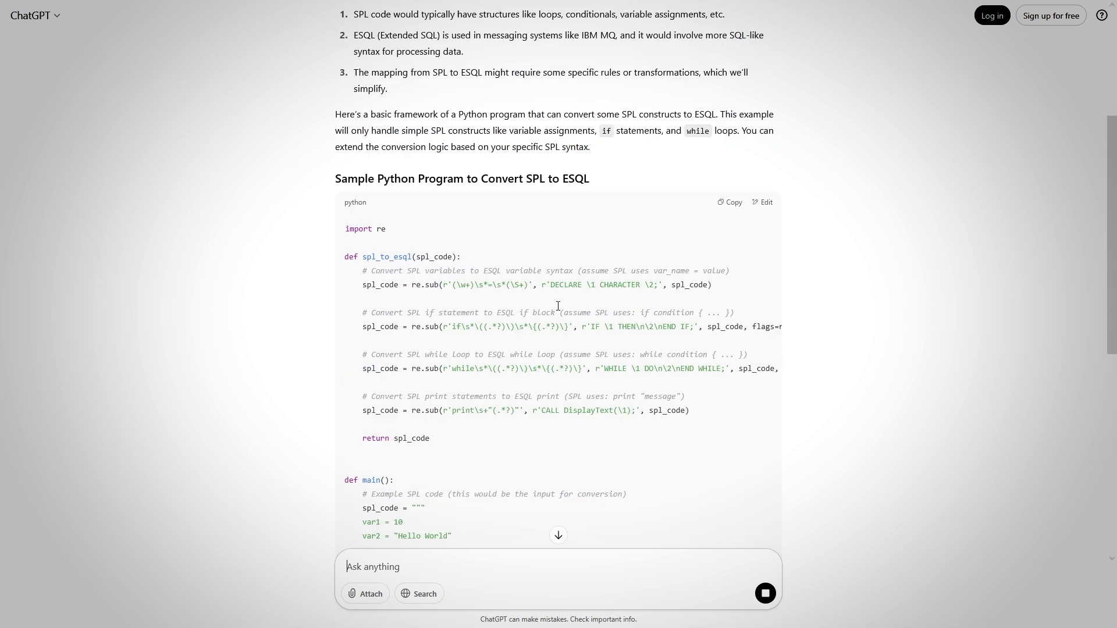
scroll(up, 3)
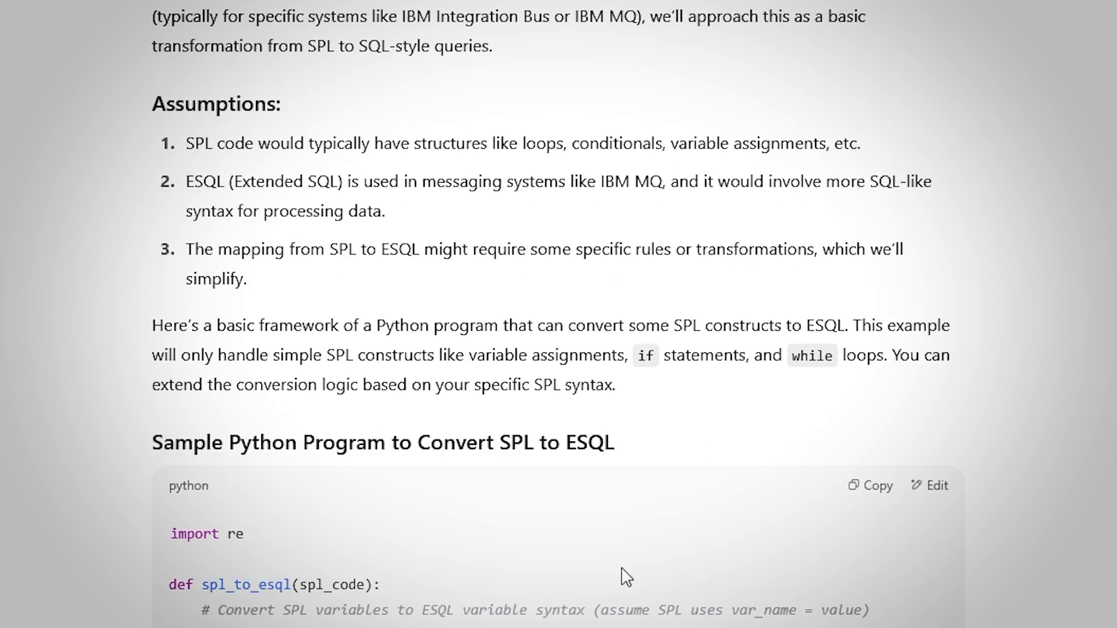
scroll(down, 3)
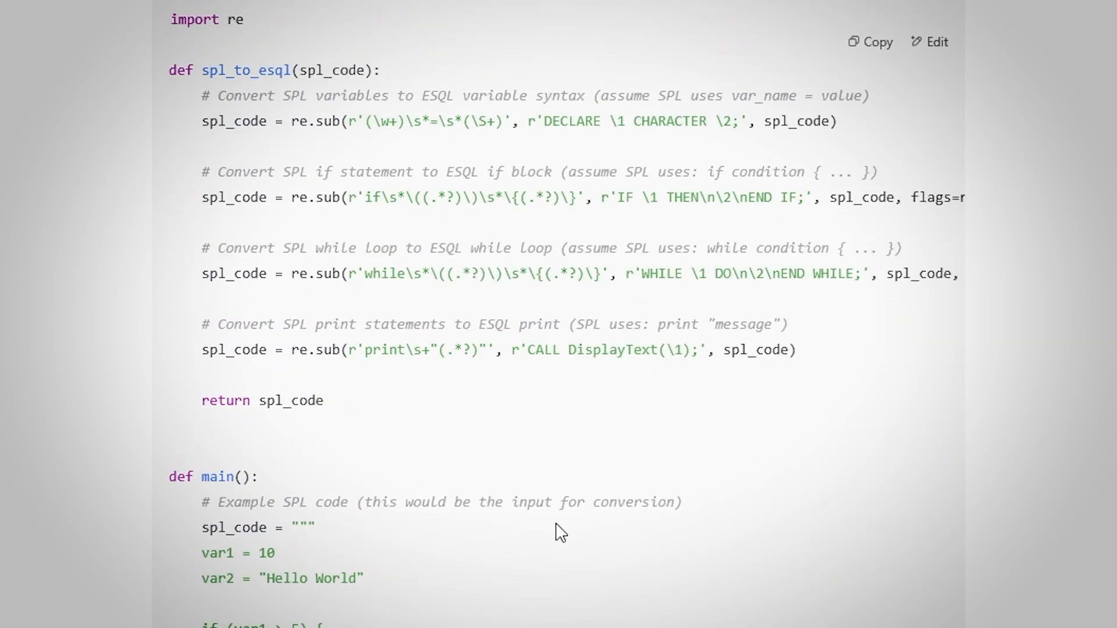
scroll(up, 3)
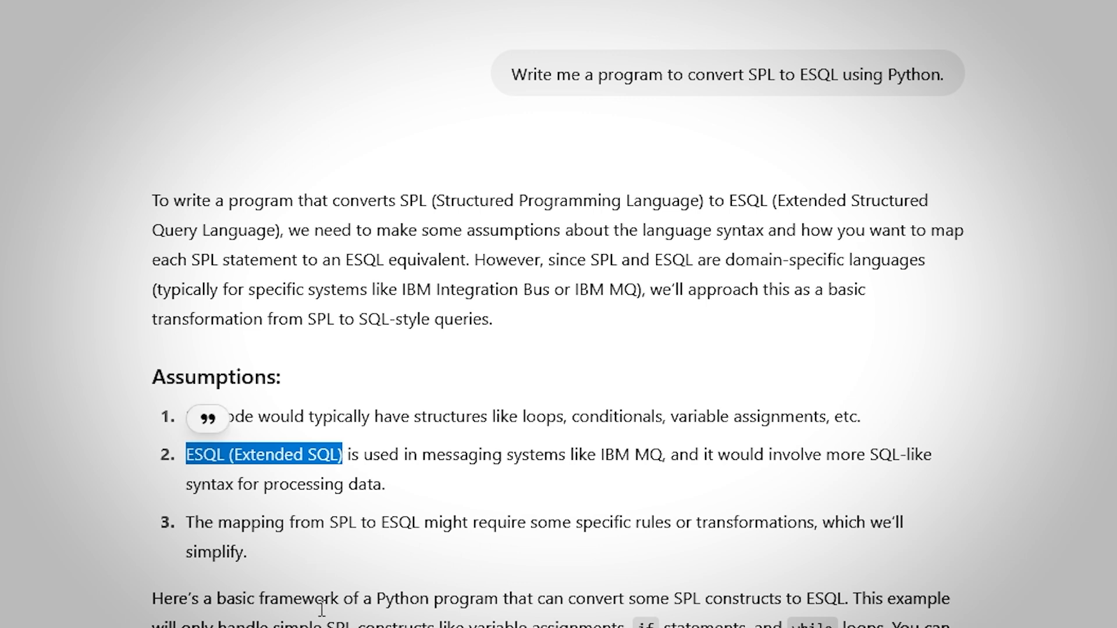
scroll(down, 3)
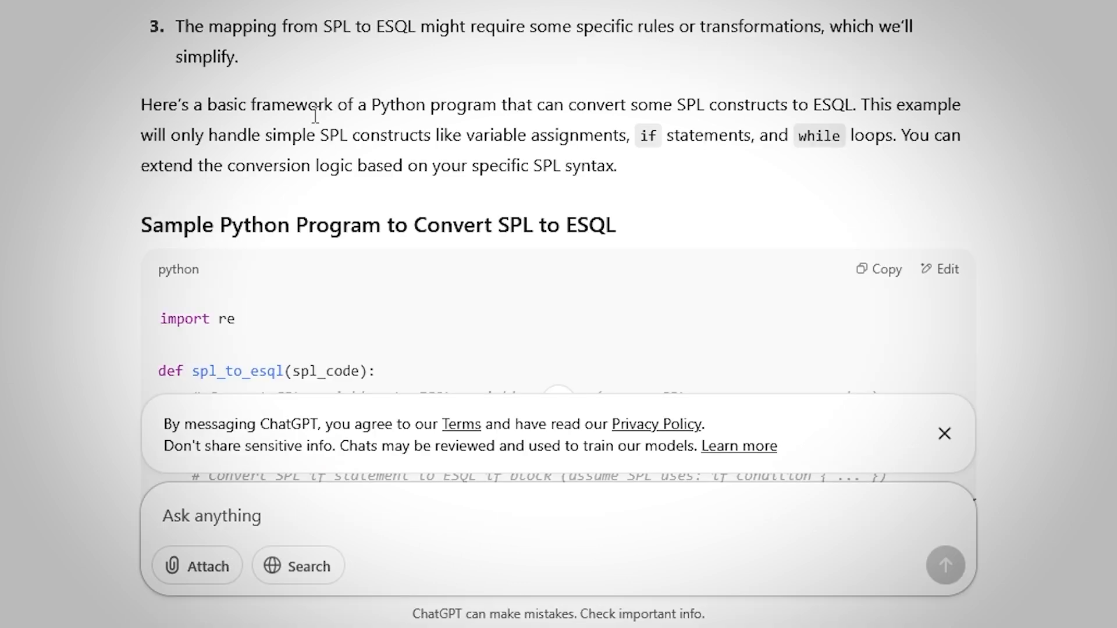
Step: Send a follow-up clarifying 'I meant Elastic Query language' for ESQL
text(I meant)
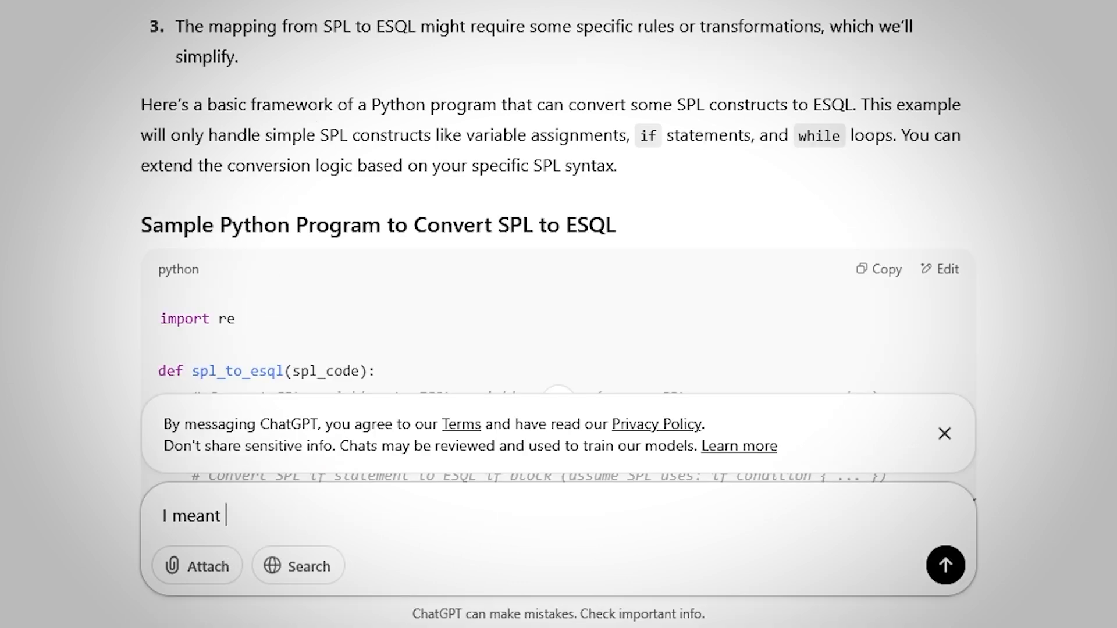
text(Elastic Quwer)
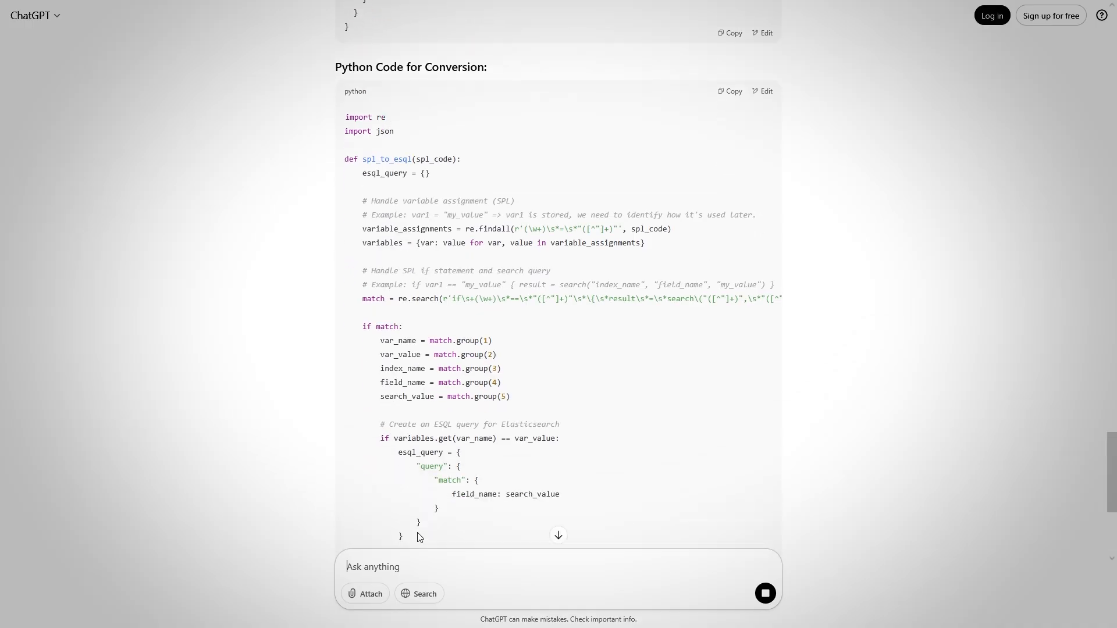
scroll(up, 3)
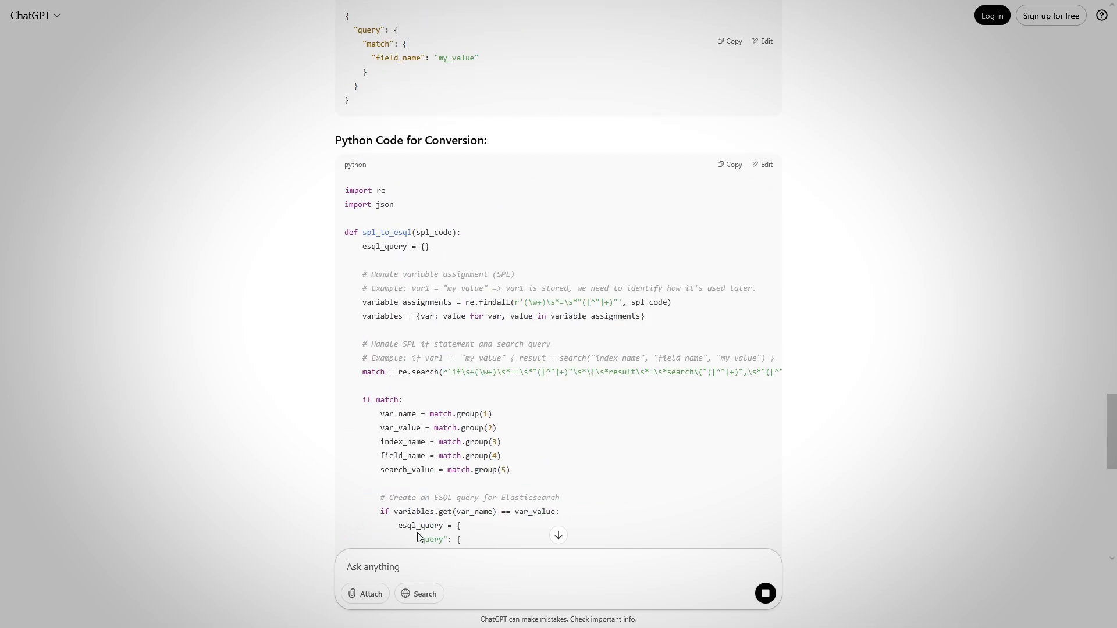
scroll(down, 3)
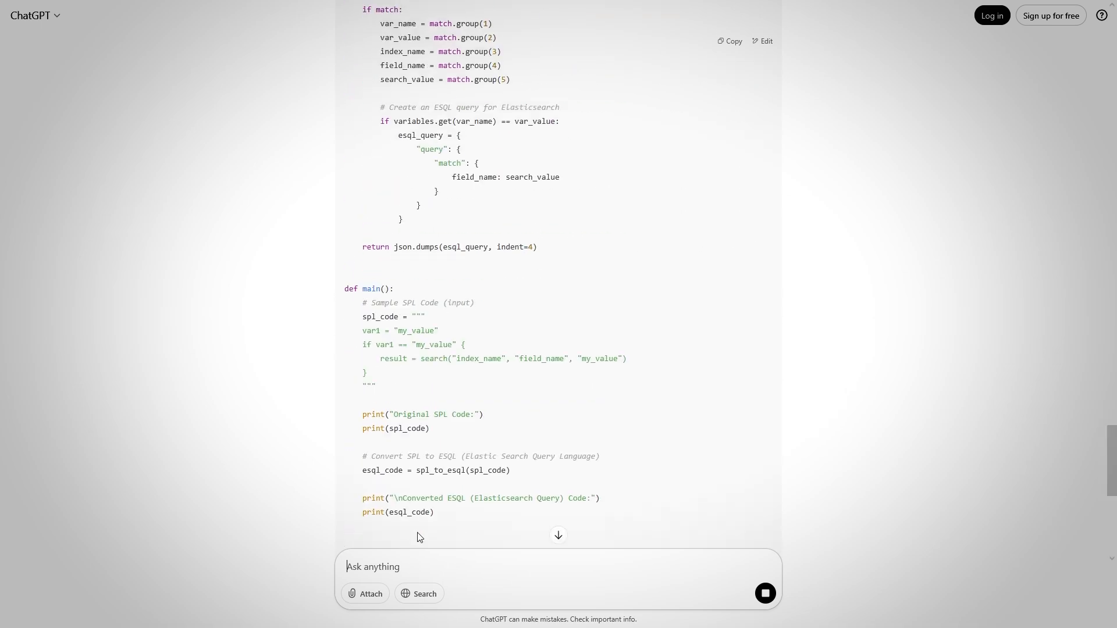
scroll(up, 3)
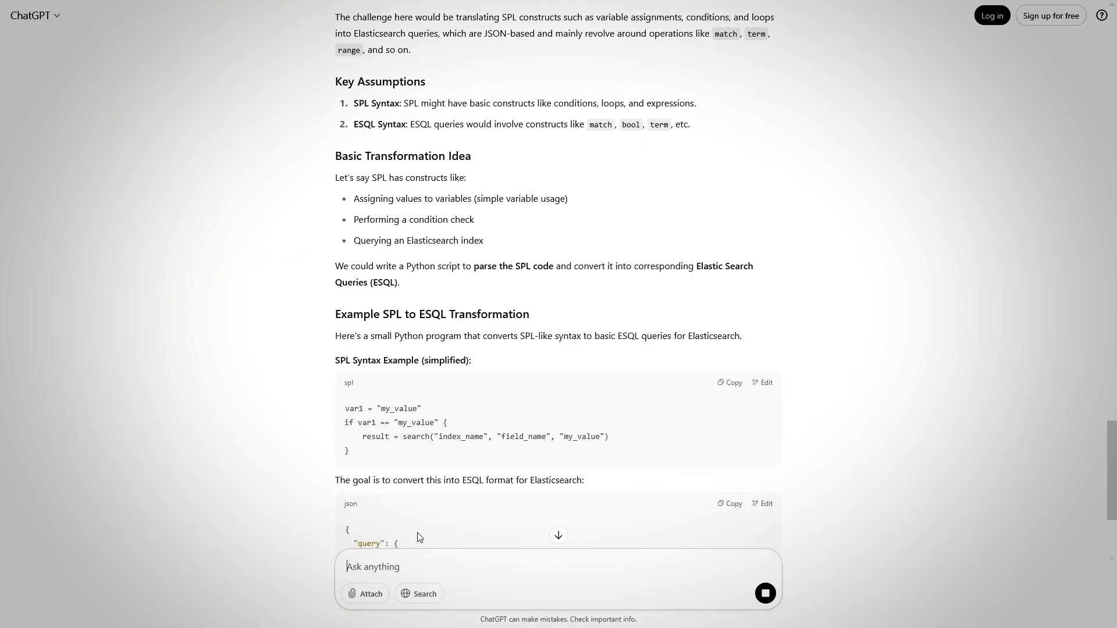
scroll(down, 3)
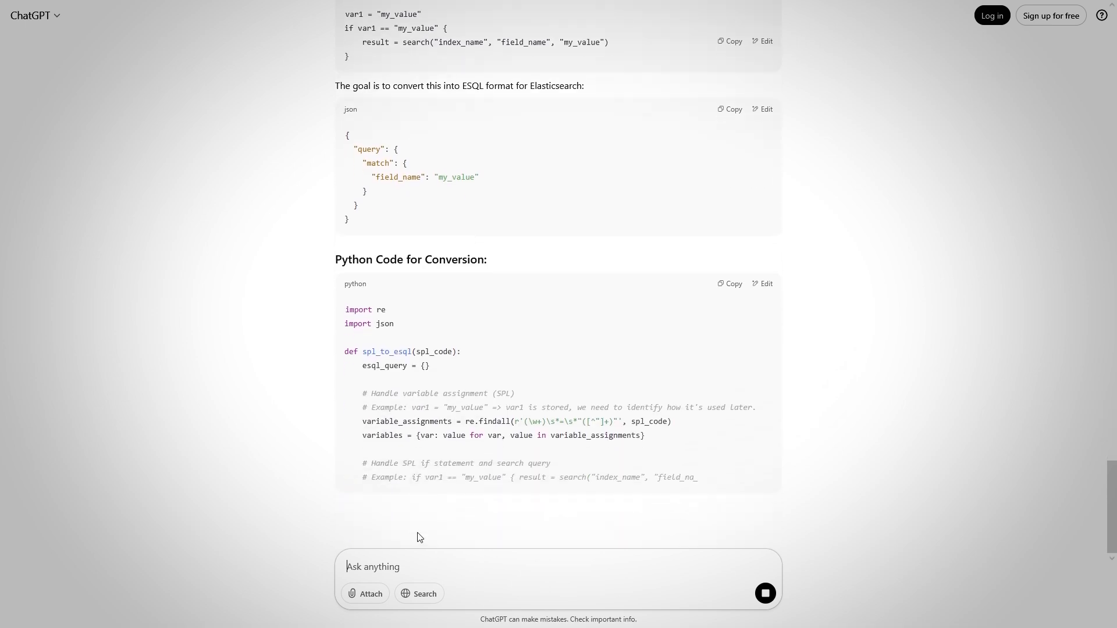
scroll(down, 3)
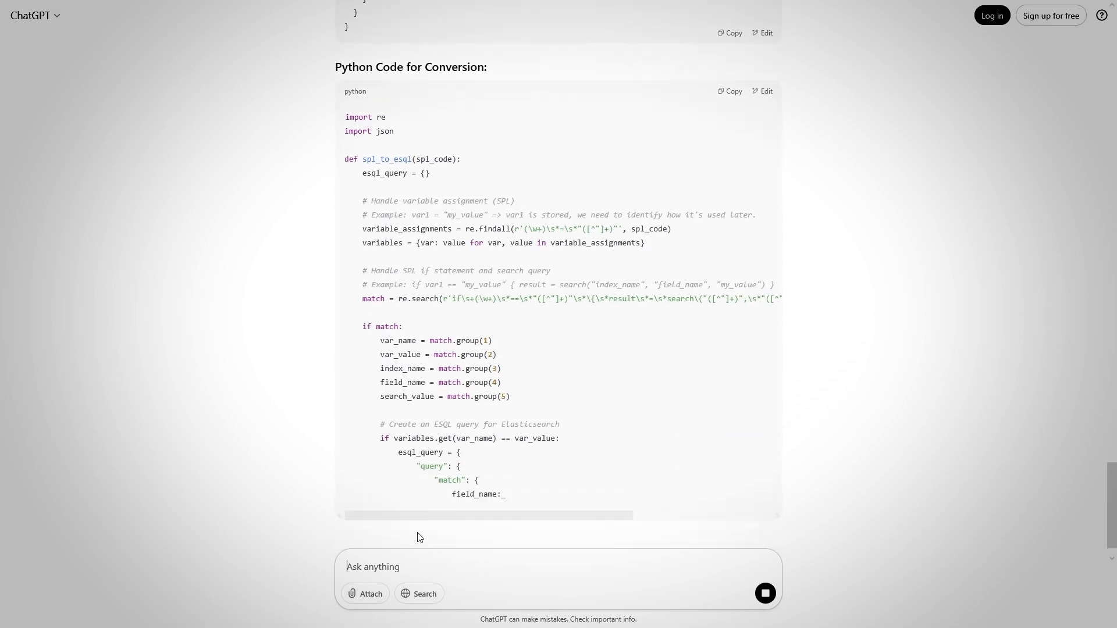
scroll(down, 3)
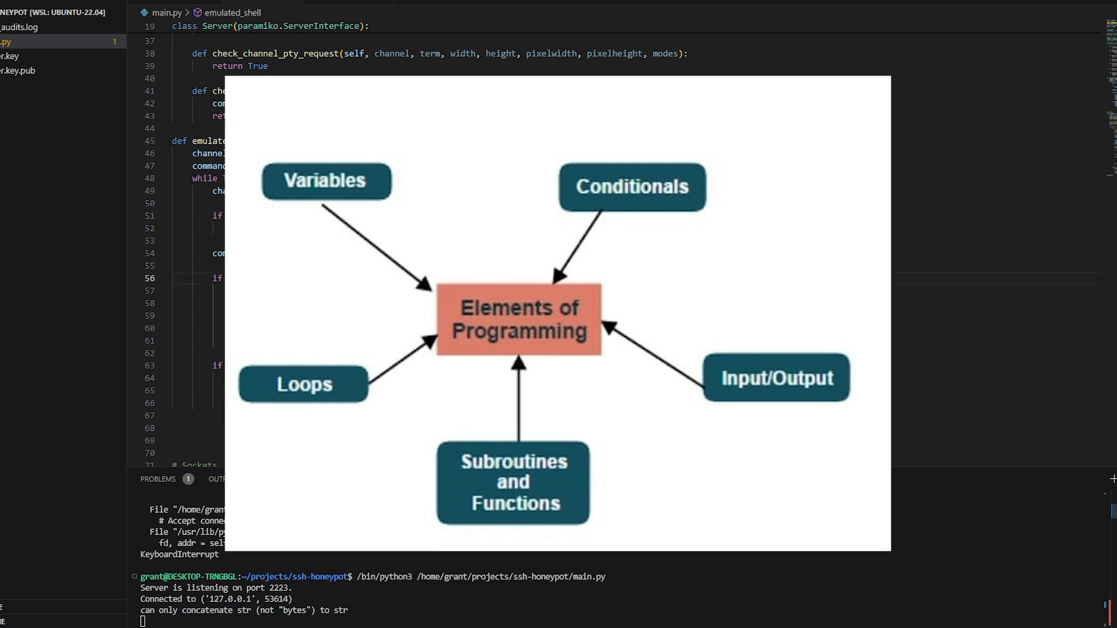
scroll(down, 3)
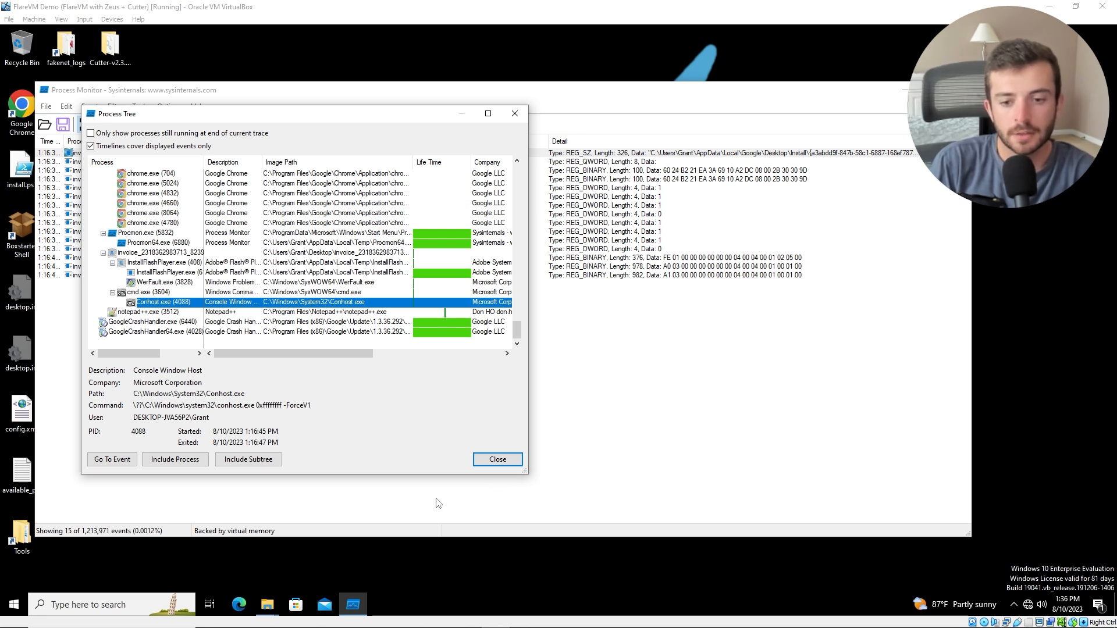
mouse_move(535, 476)
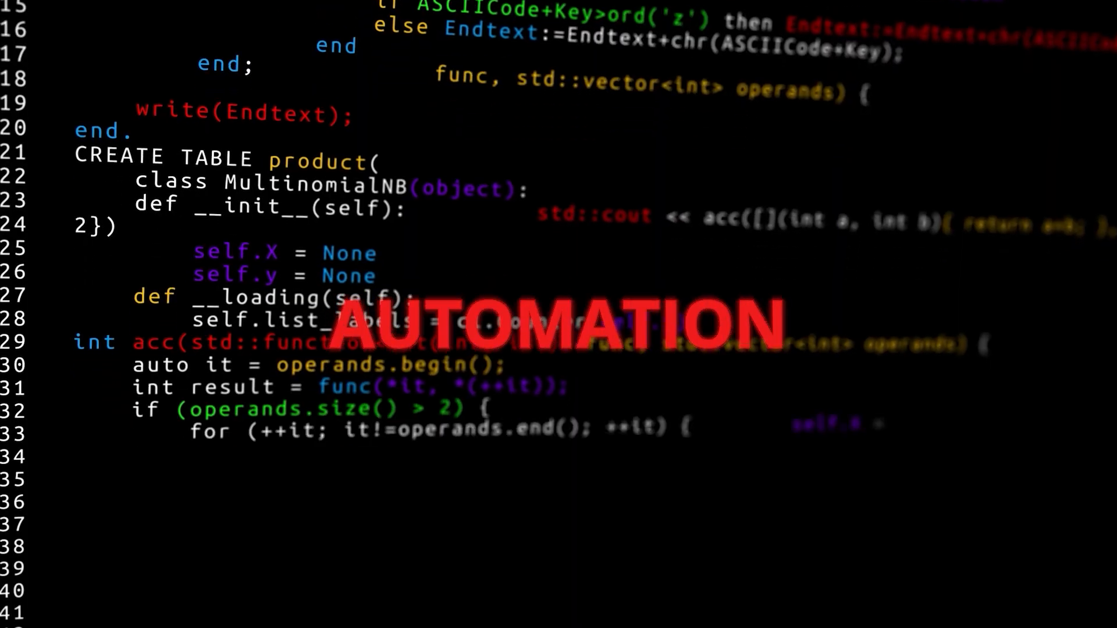
scroll(down, 3)
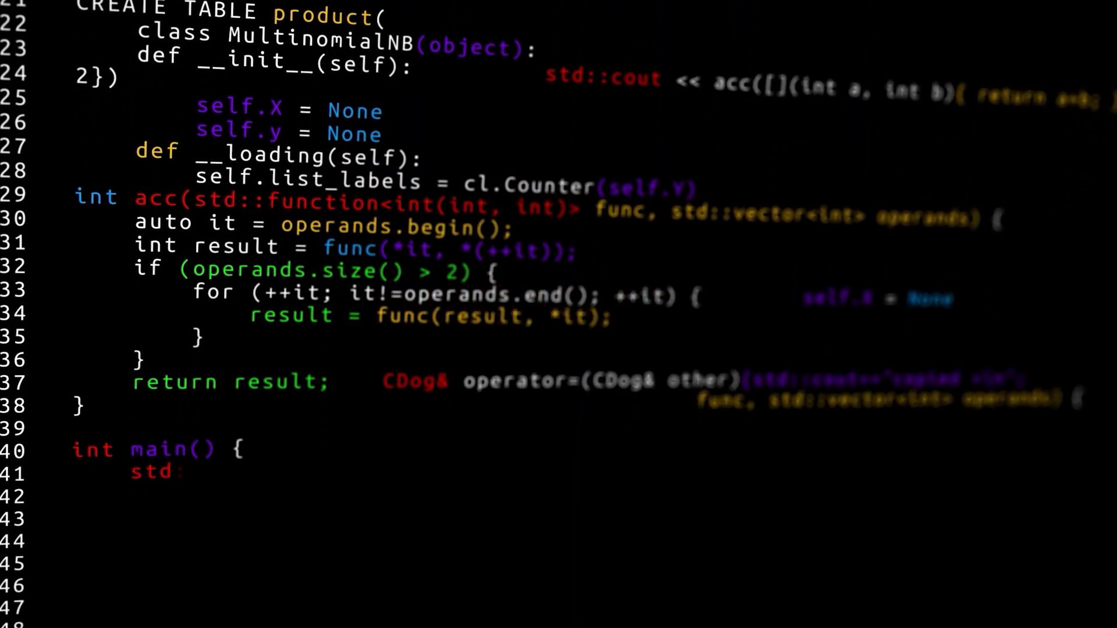
scroll(down, 3)
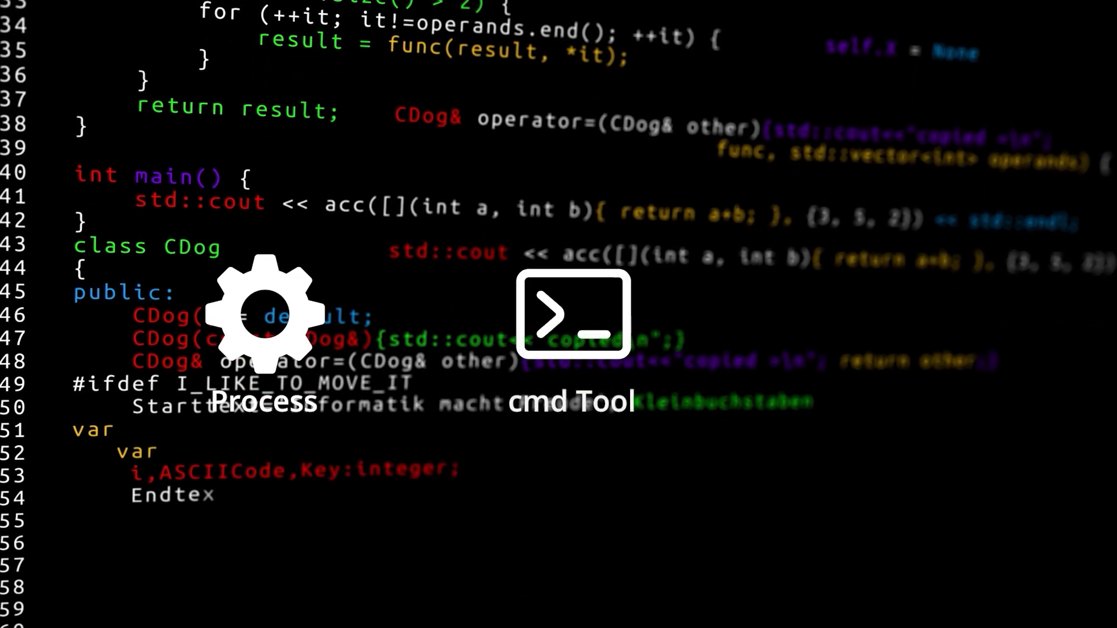
scroll(down, 3)
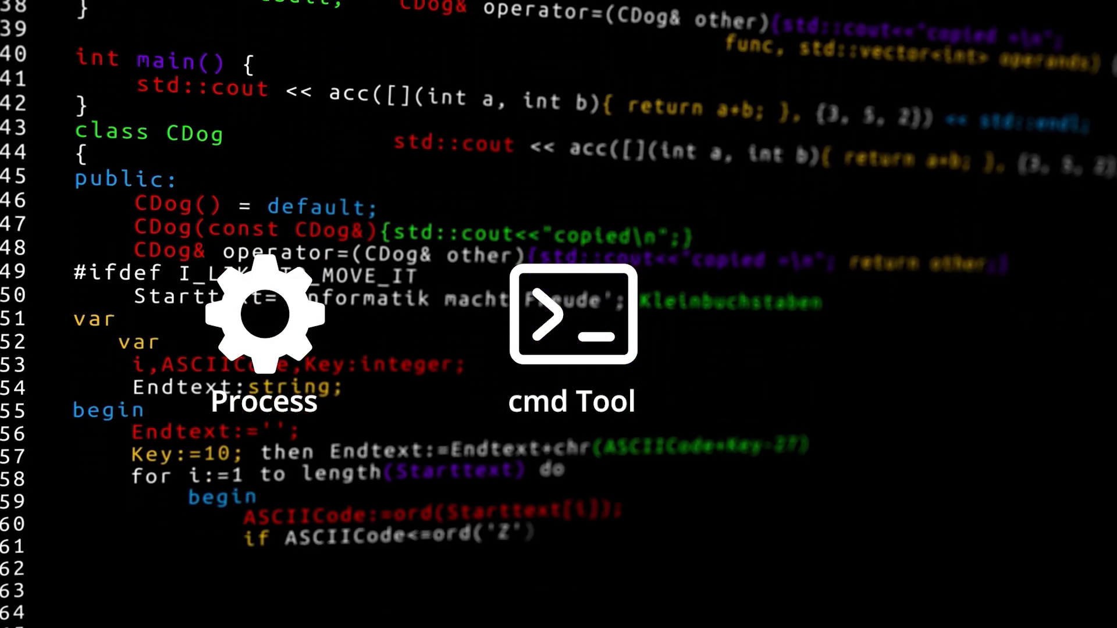
scroll(down, 3)
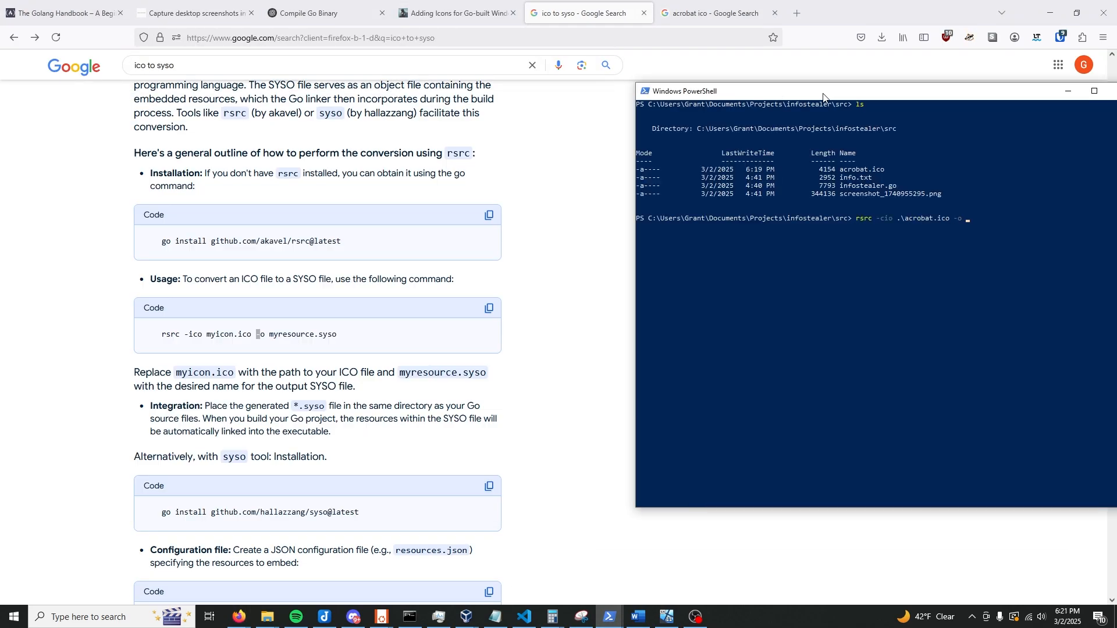
Step: Switch to the 'Compile Go Binary' ChatGPT conversation tab
click(306, 12)
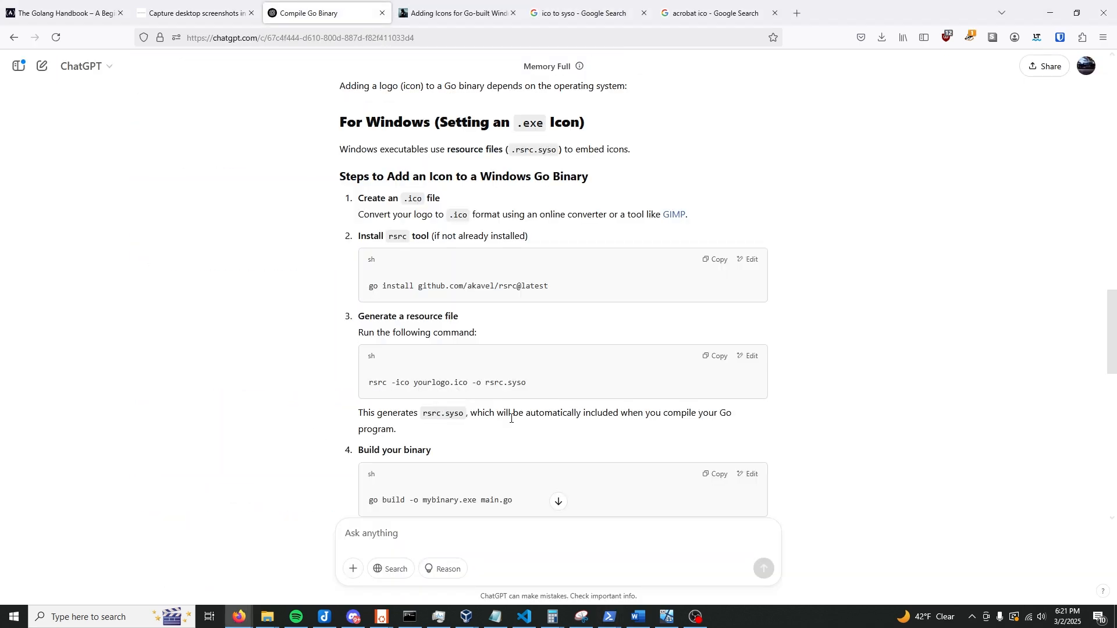